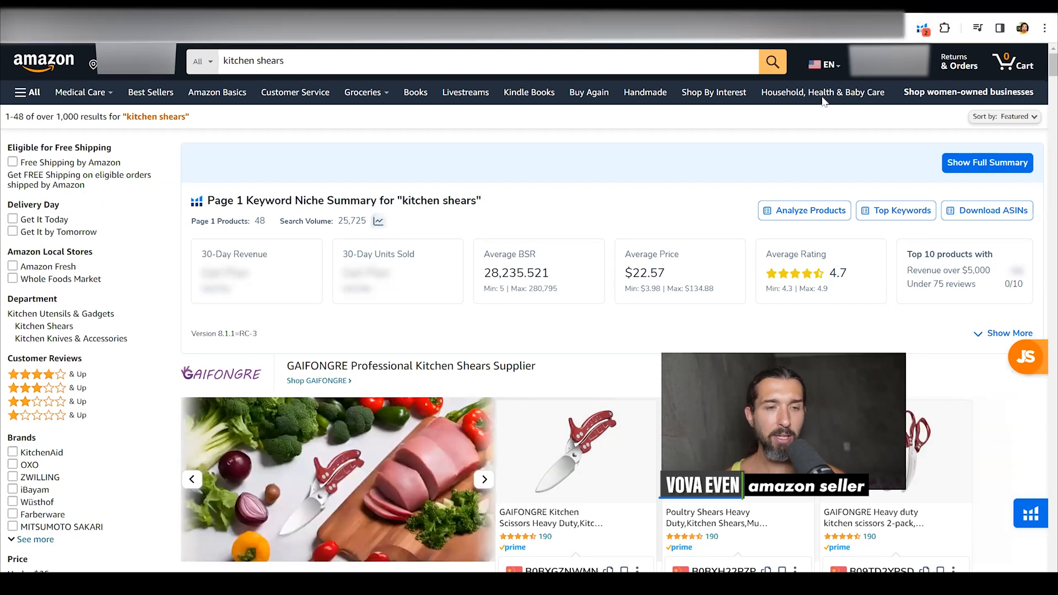
- Launch Xray — Amazon Product Research on the kitchen shears search results
left_click(919, 27)
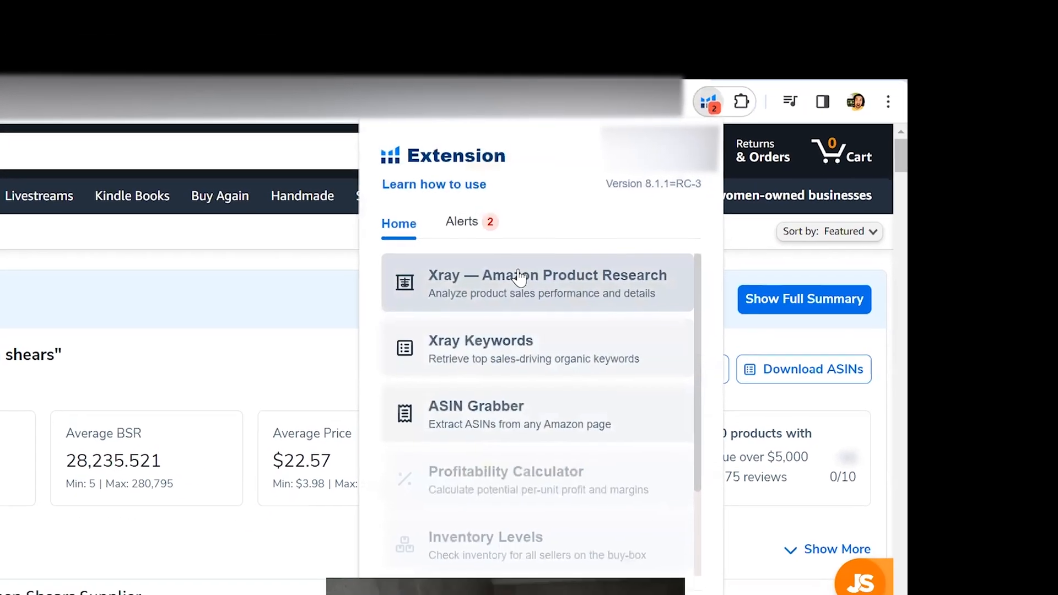
left_click(547, 284)
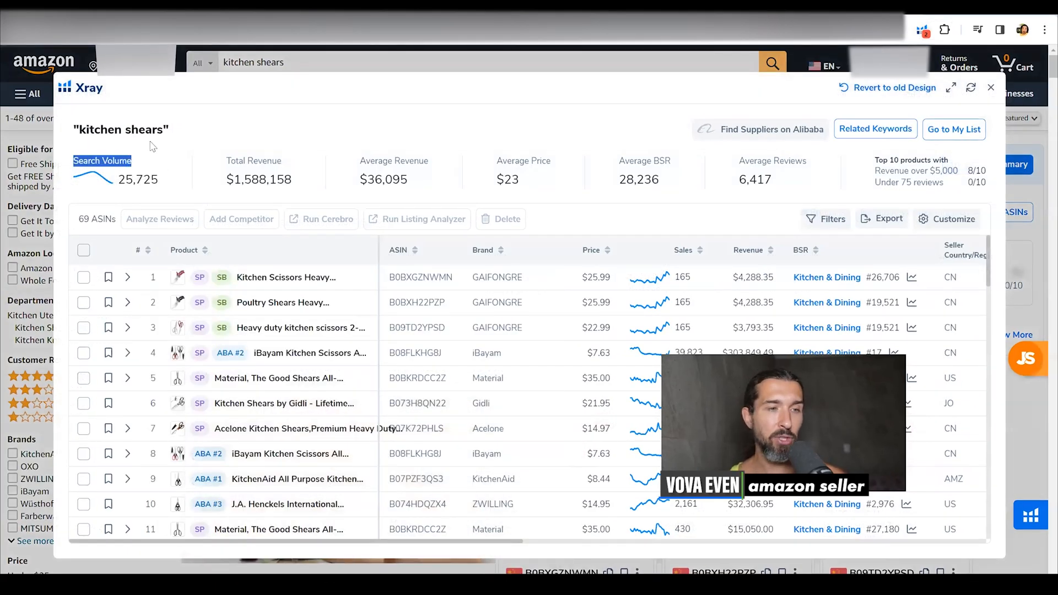
- Show the kitchen shears search volume history chart, first for 1 Year then All Time
left_click(102, 161)
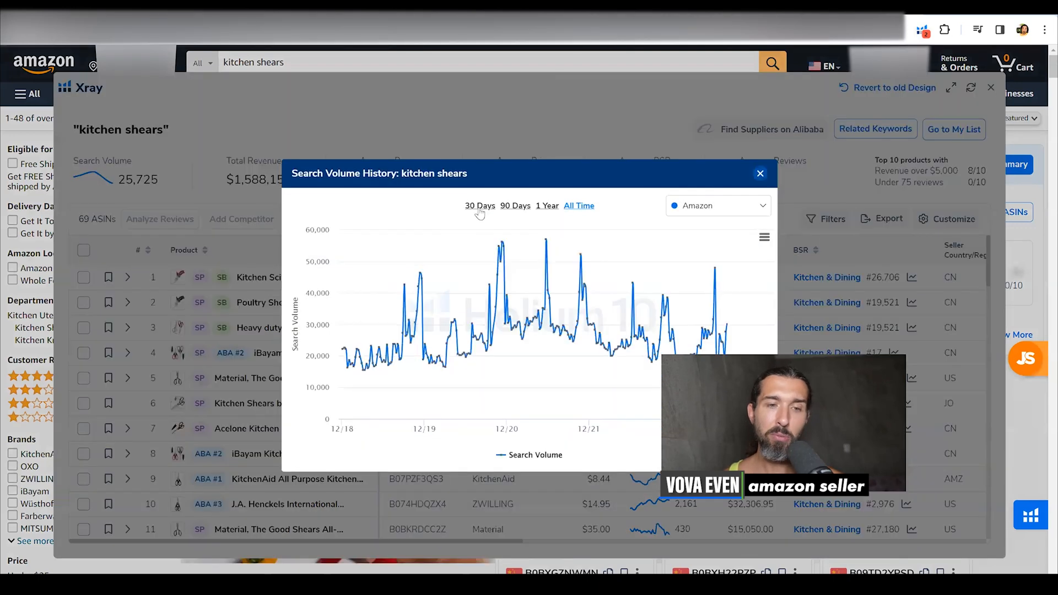
left_click(546, 205)
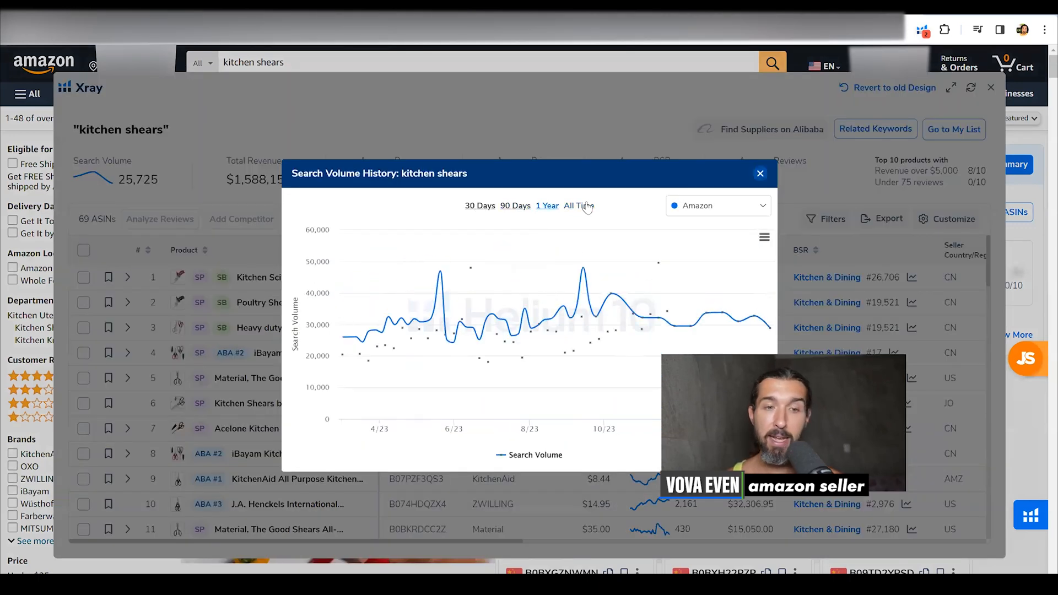
left_click(577, 206)
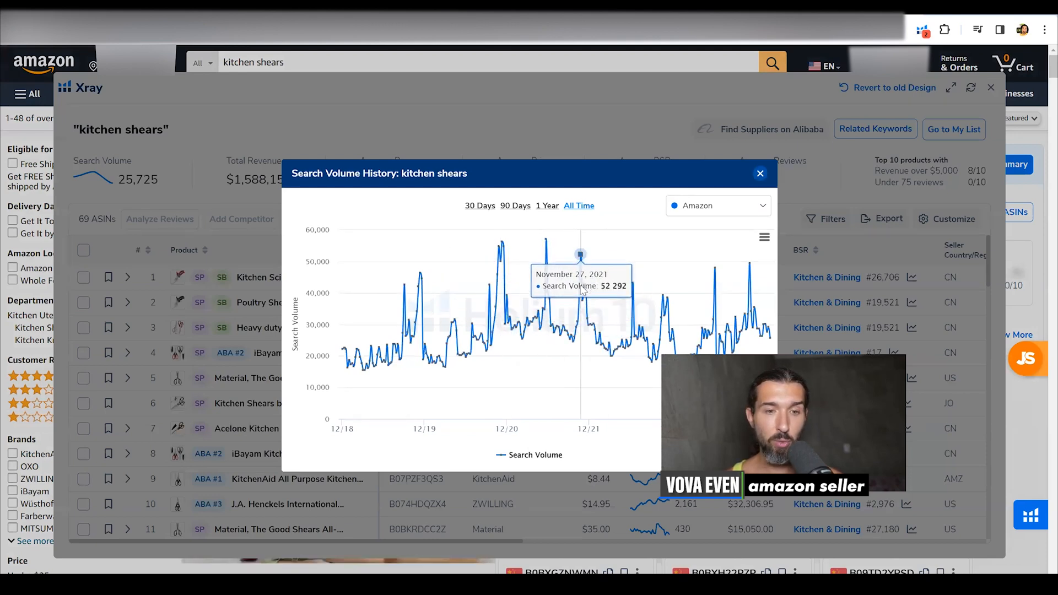
mouse_move(422, 308)
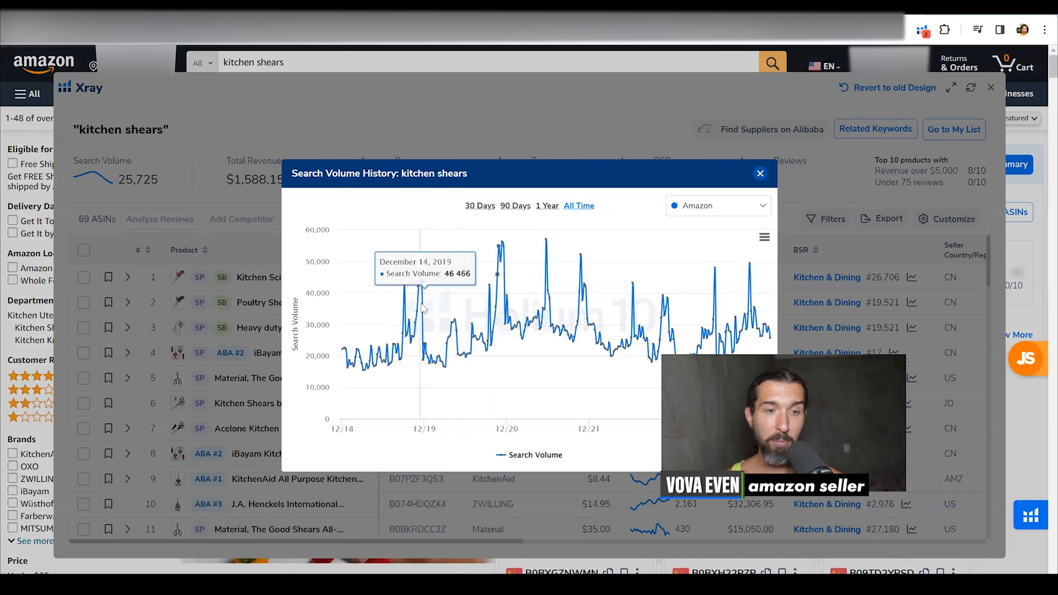
mouse_move(632, 300)
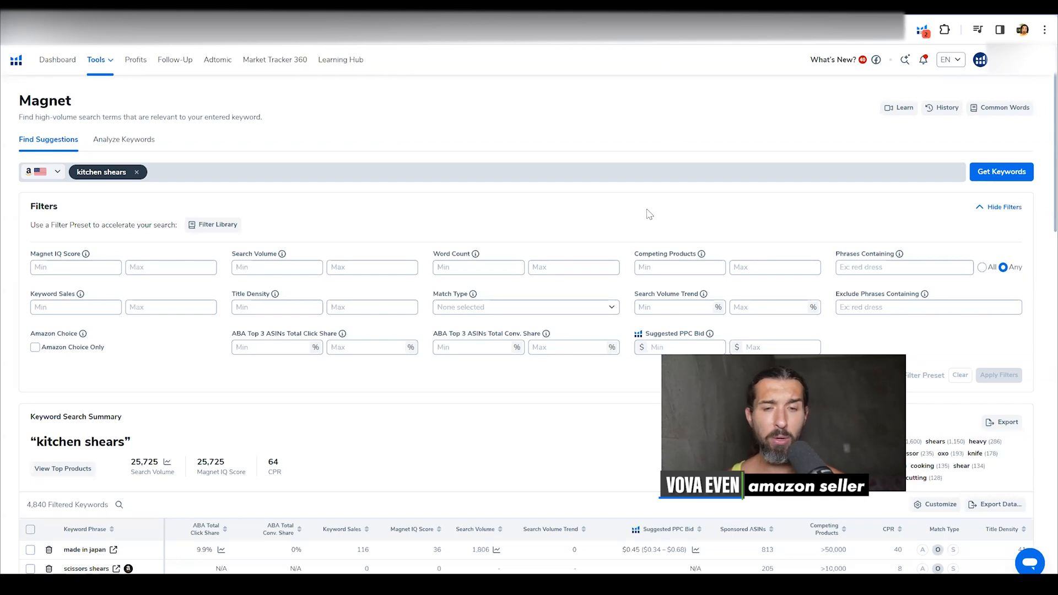
mouse_move(254, 194)
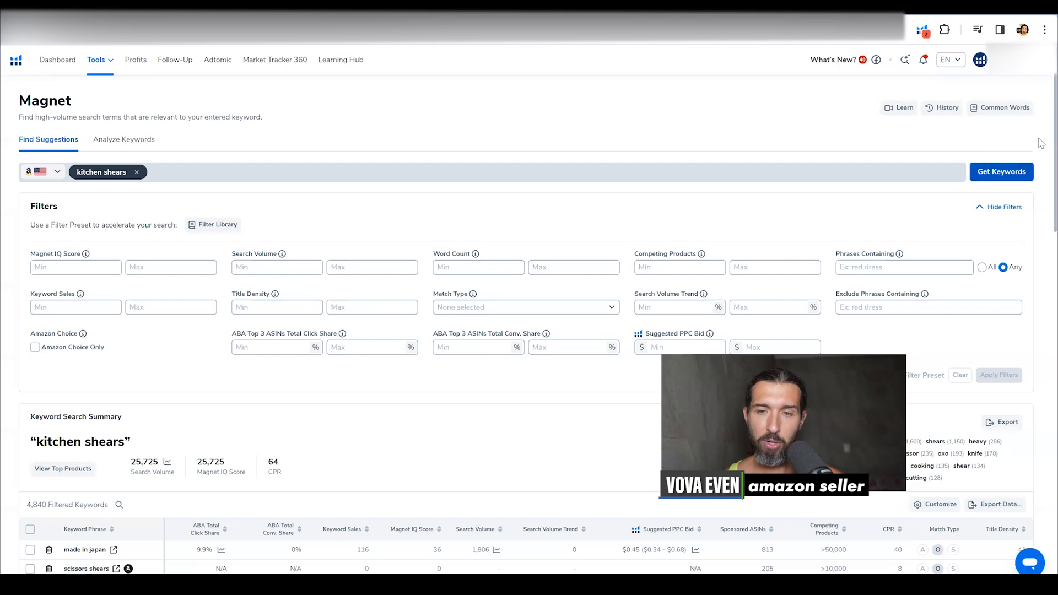
- Sort the 4,840 Magnet keywords for kitchen shears by the Search Volume column
scroll("down", 3)
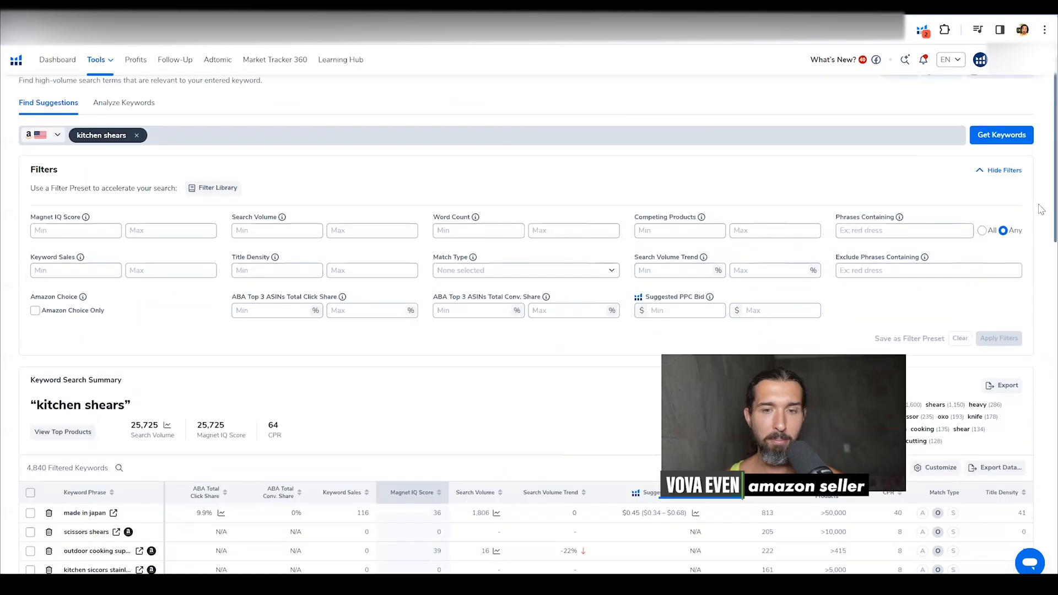
scroll("down", 3)
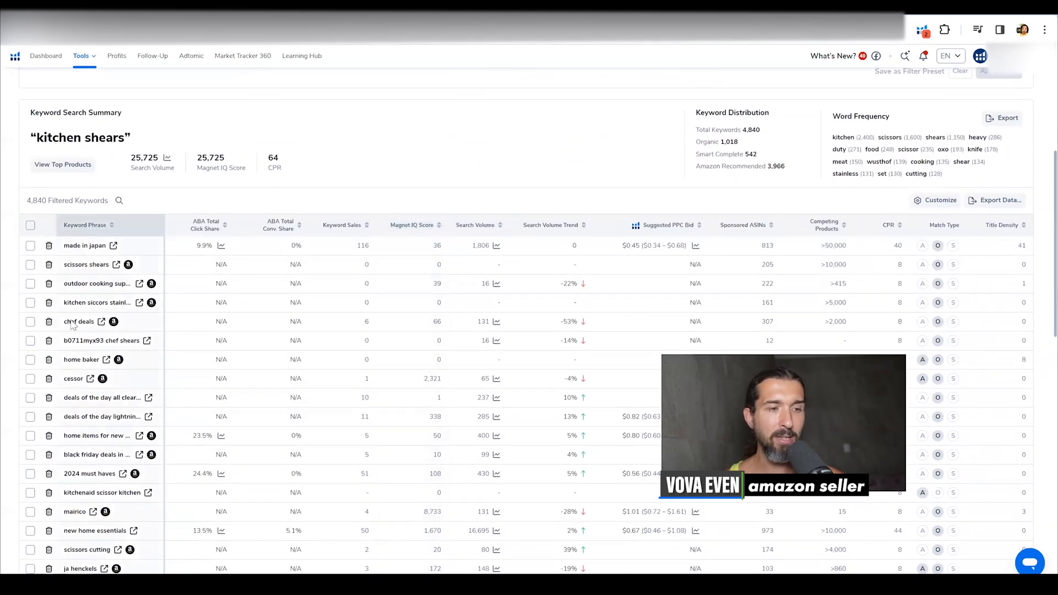
mouse_move(550, 225)
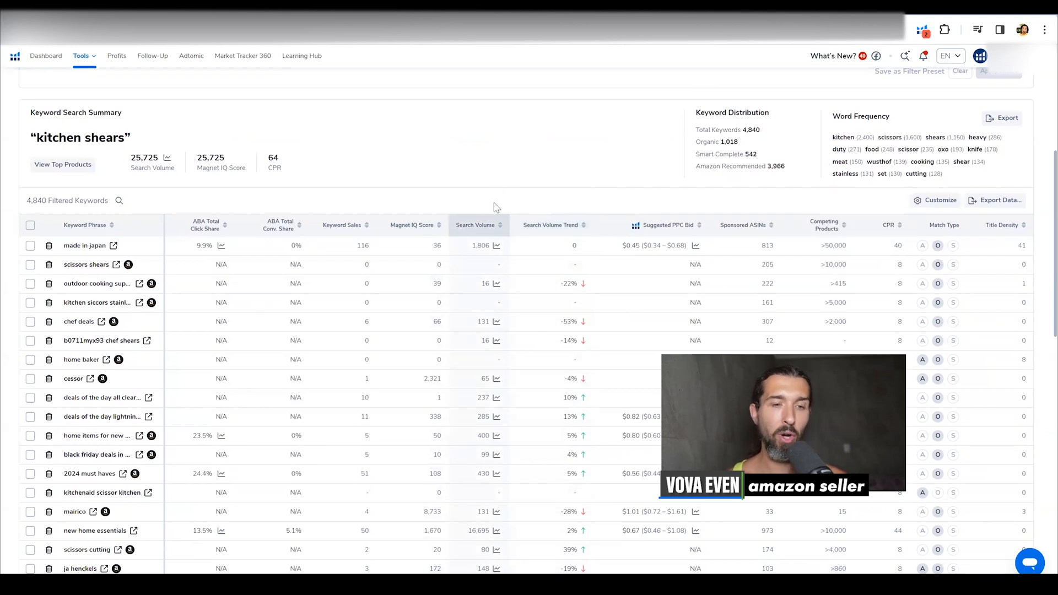
left_click(464, 225)
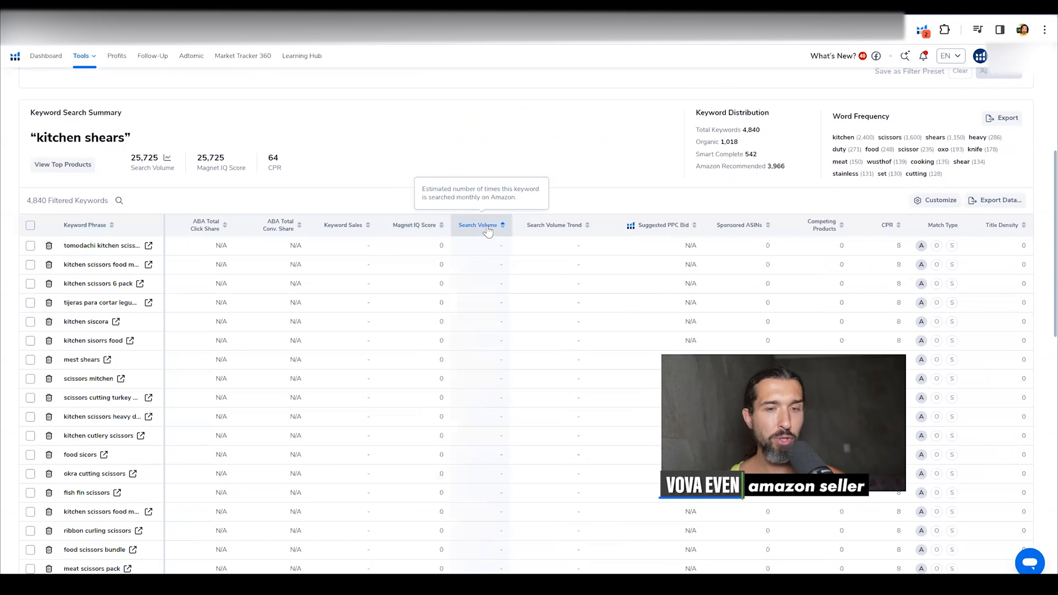
mouse_move(549, 167)
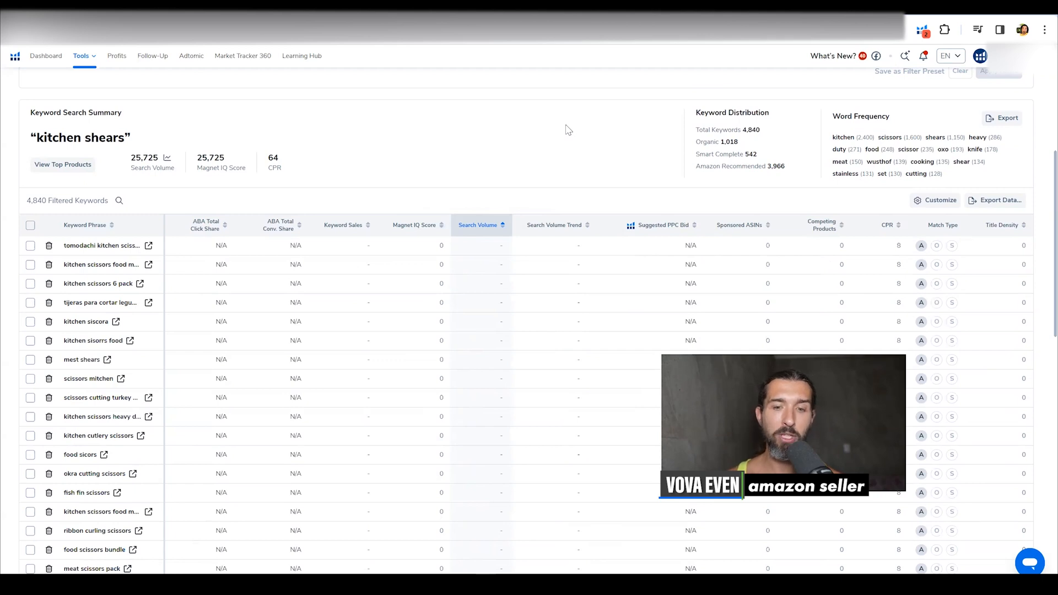
mouse_move(572, 125)
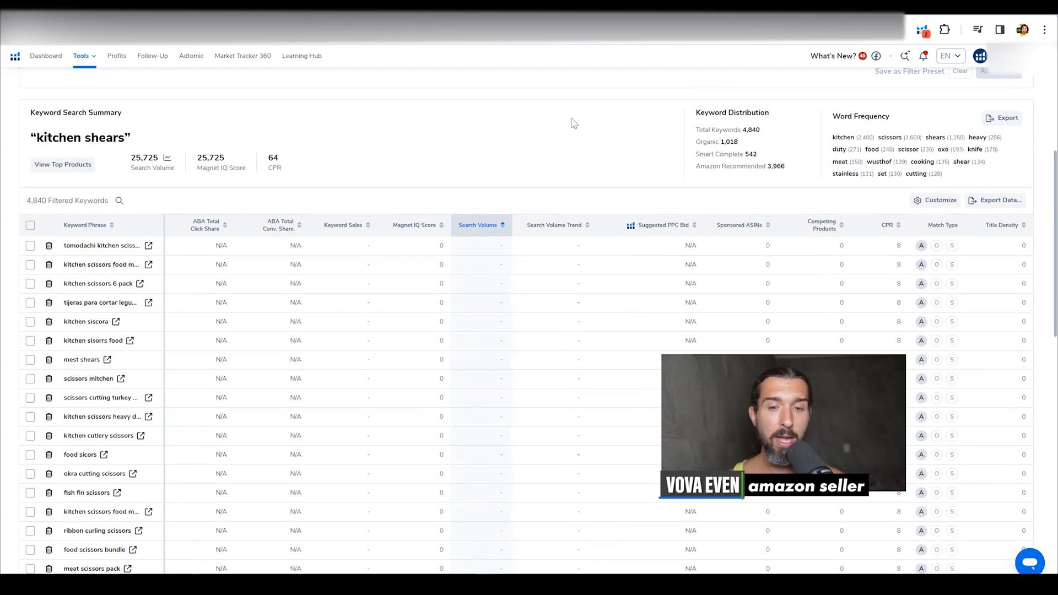
mouse_move(587, 81)
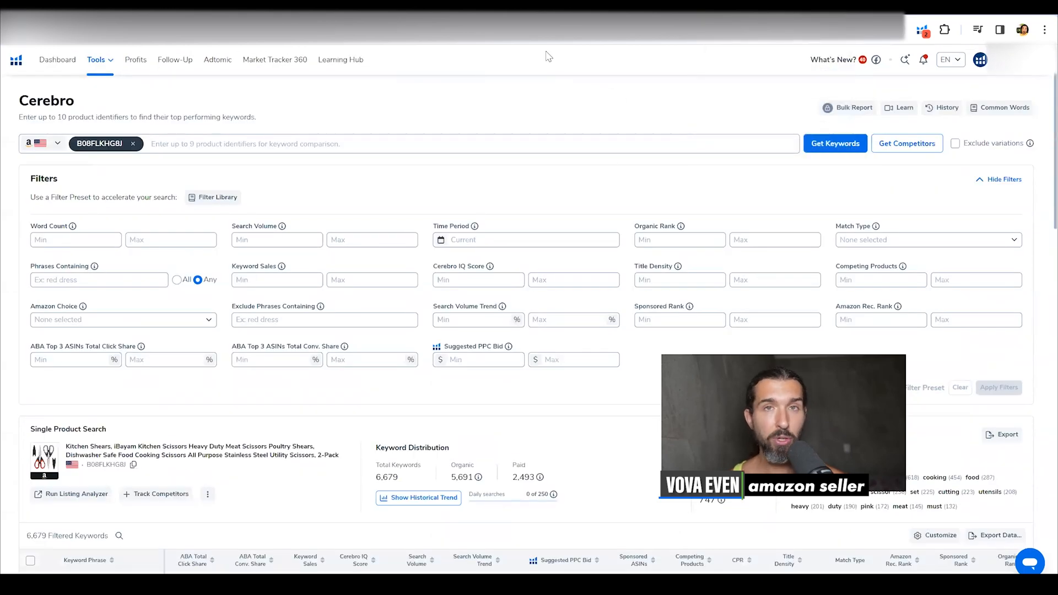
mouse_move(366, 148)
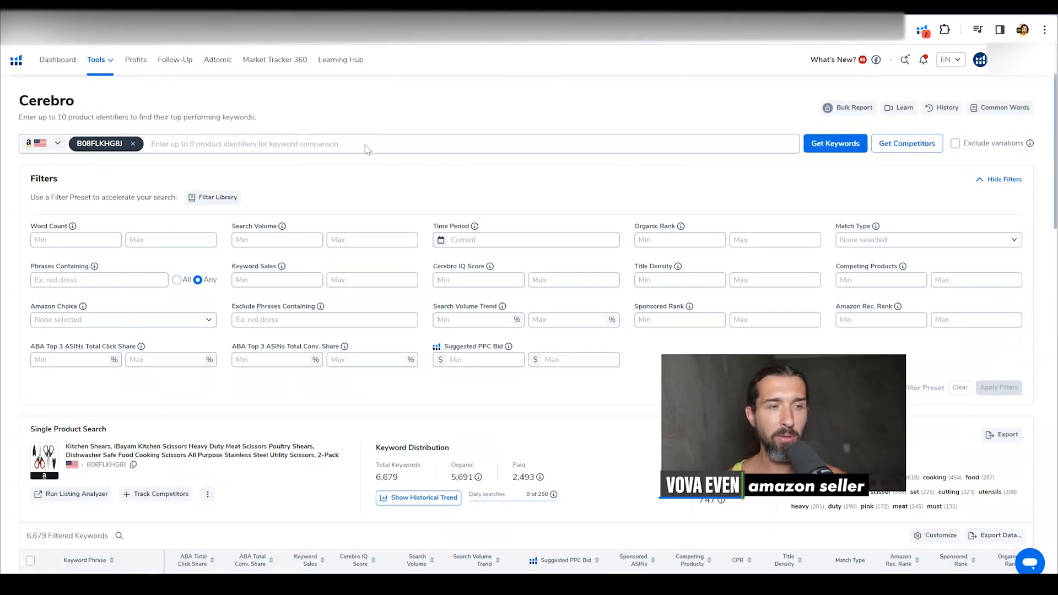
mouse_move(101, 149)
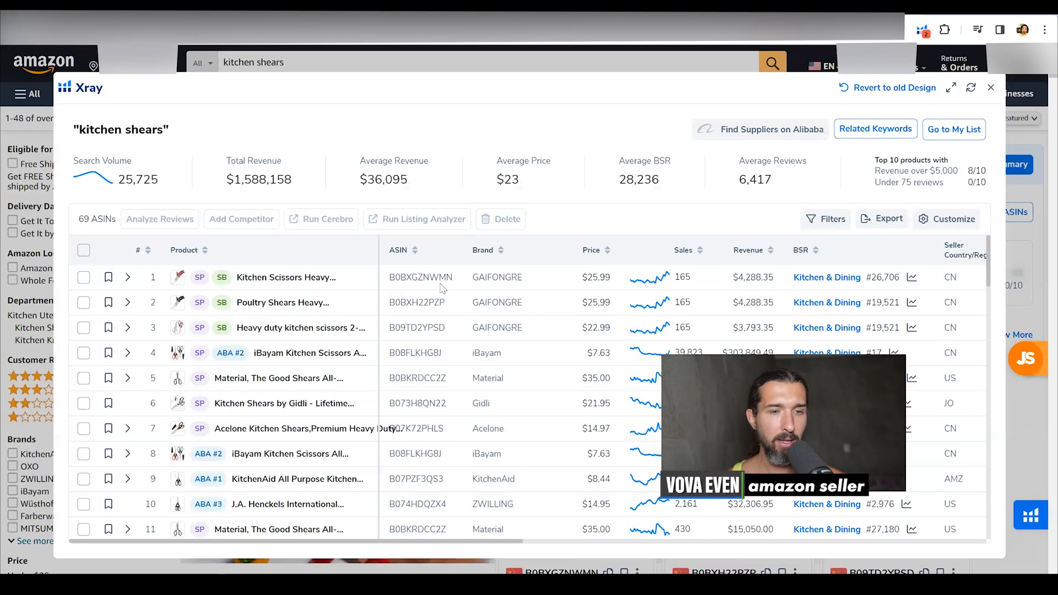
- Grab the Poultry Shears ASIN, close Xray, and select the OXO scissors ASIN in the address bar
double_click(419, 277)
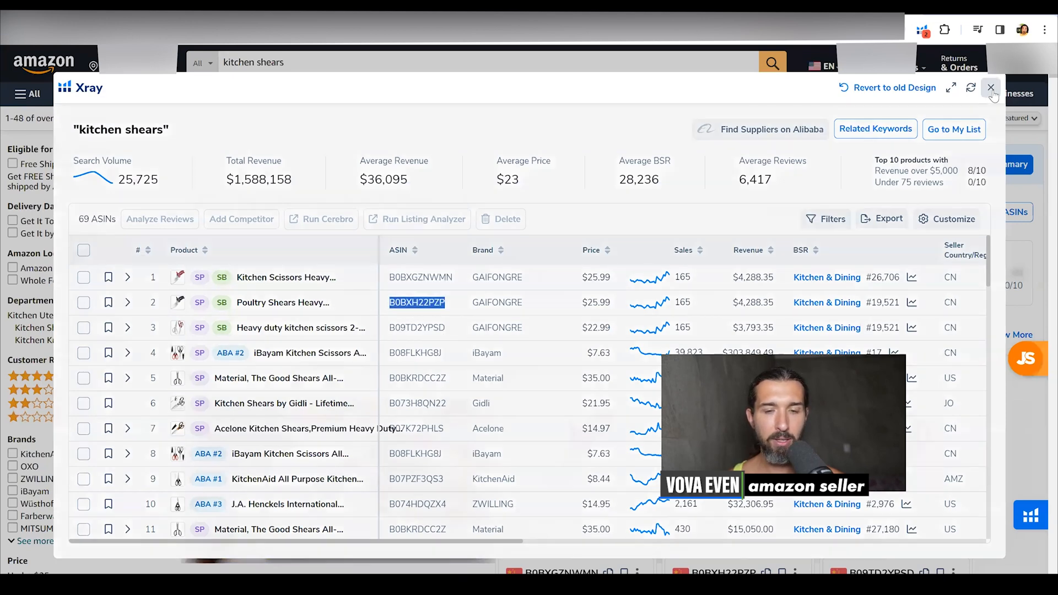
left_click(991, 88)
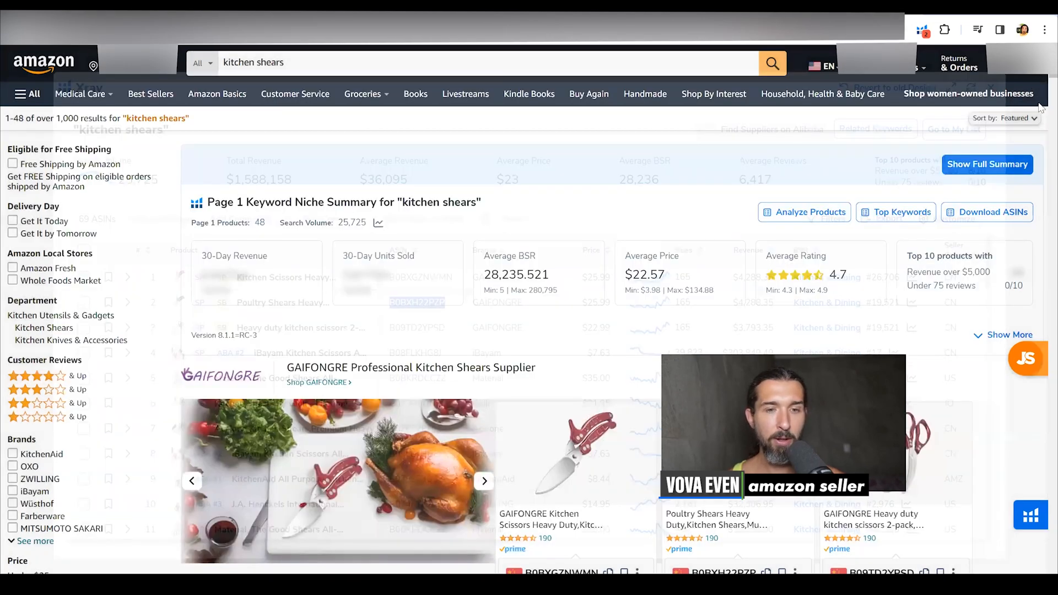
scroll("down", 3)
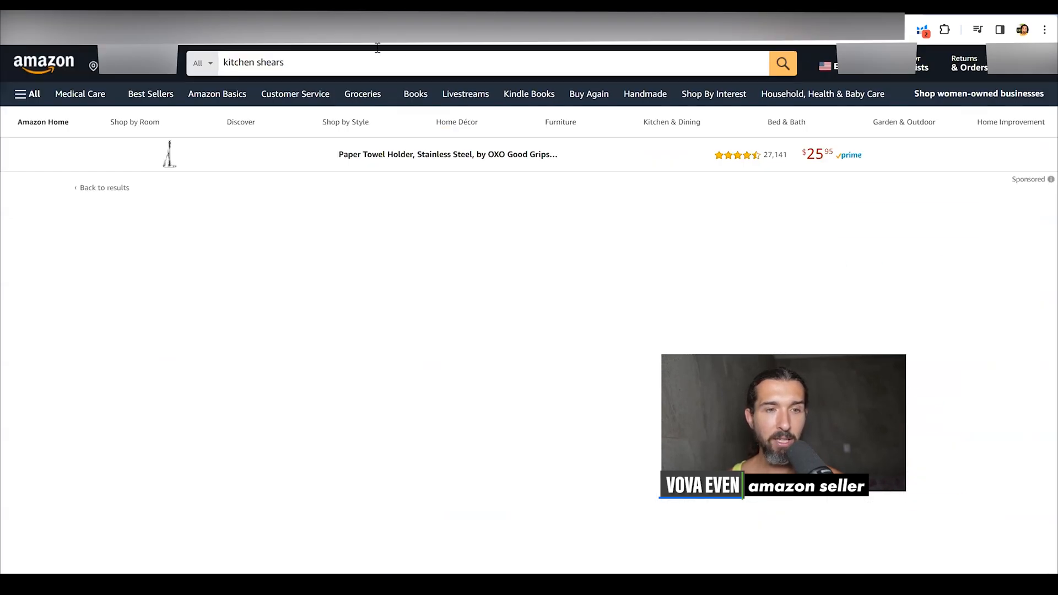
left_click(447, 155)
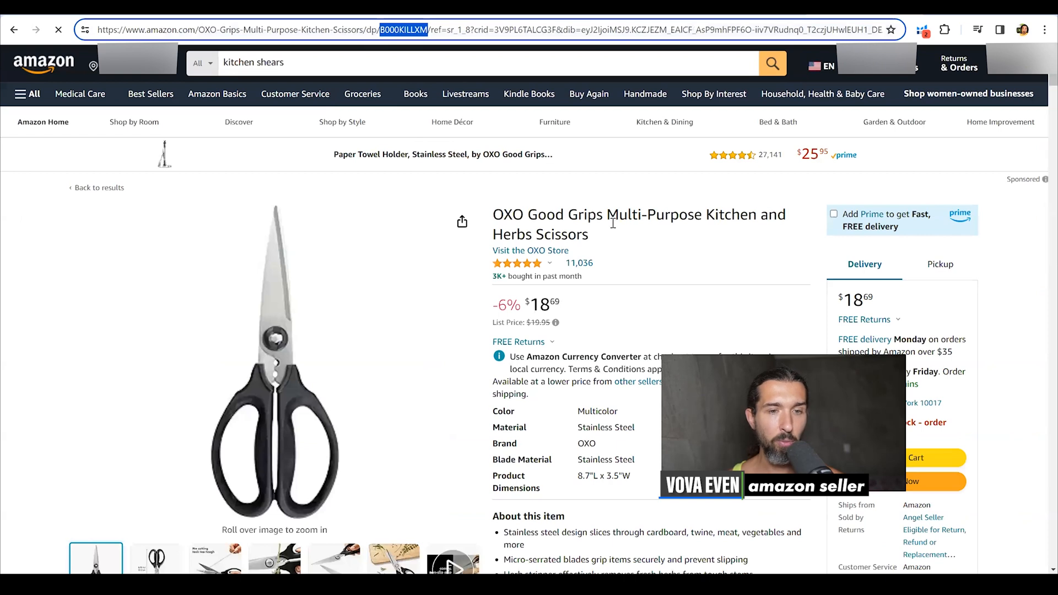
scroll("down", 3)
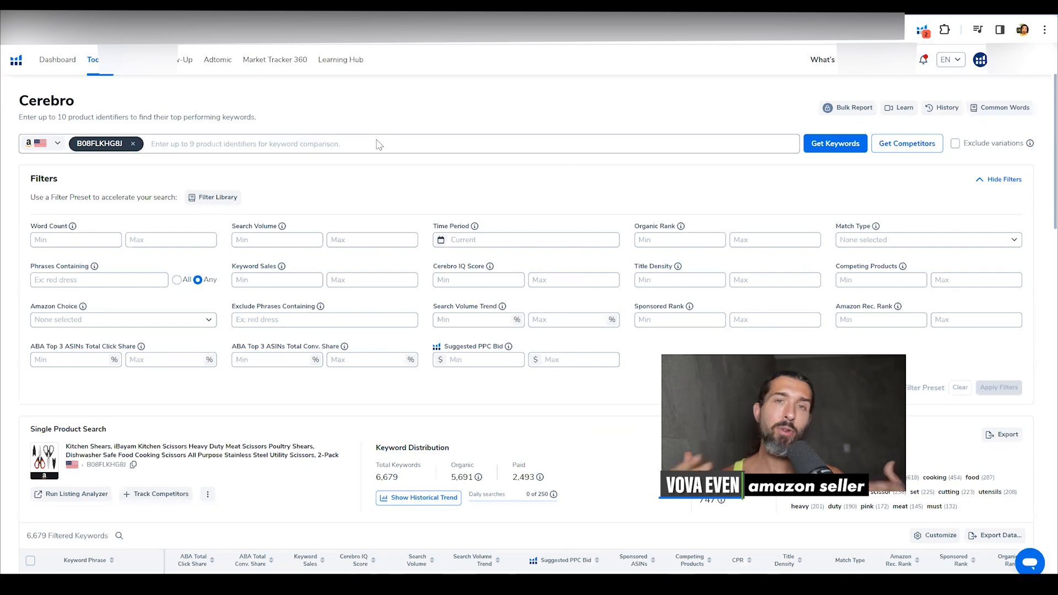
- Open the search volume chart for 'safe' in Cerebro and pick a different time range
scroll("down", 3)
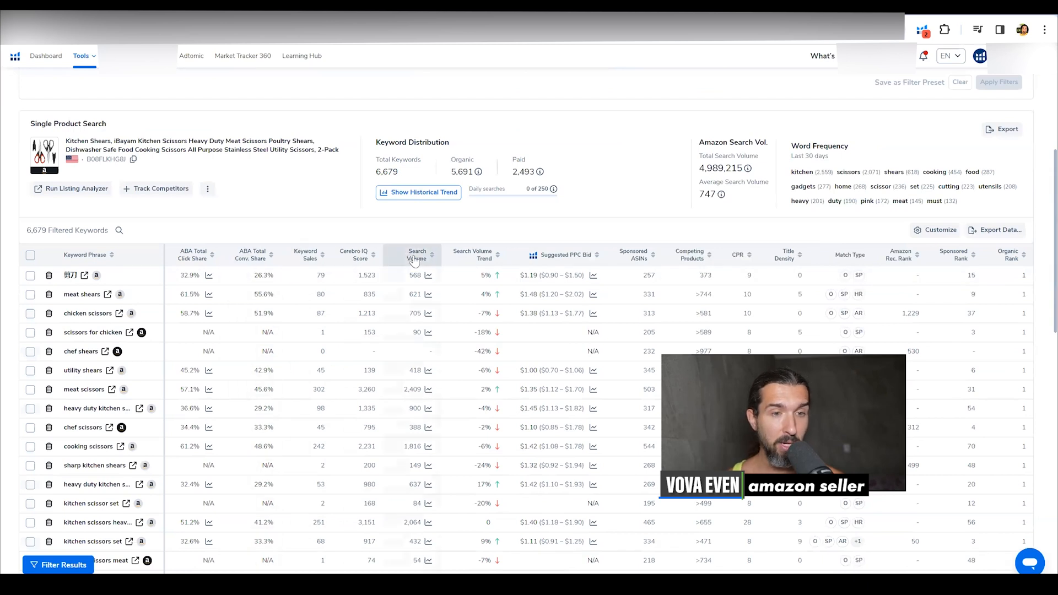
mouse_move(416, 255)
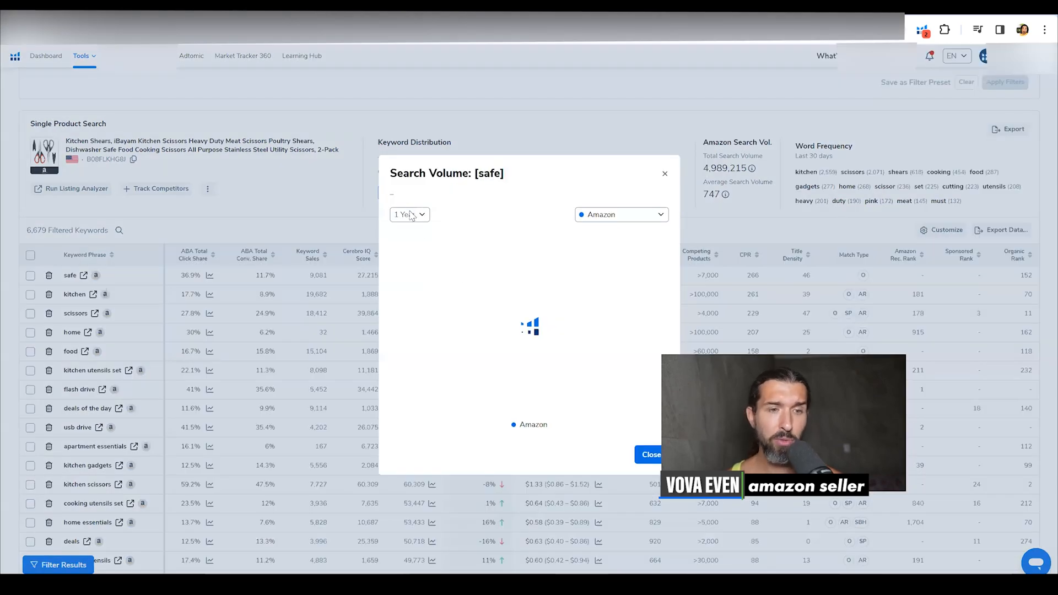
left_click(408, 214)
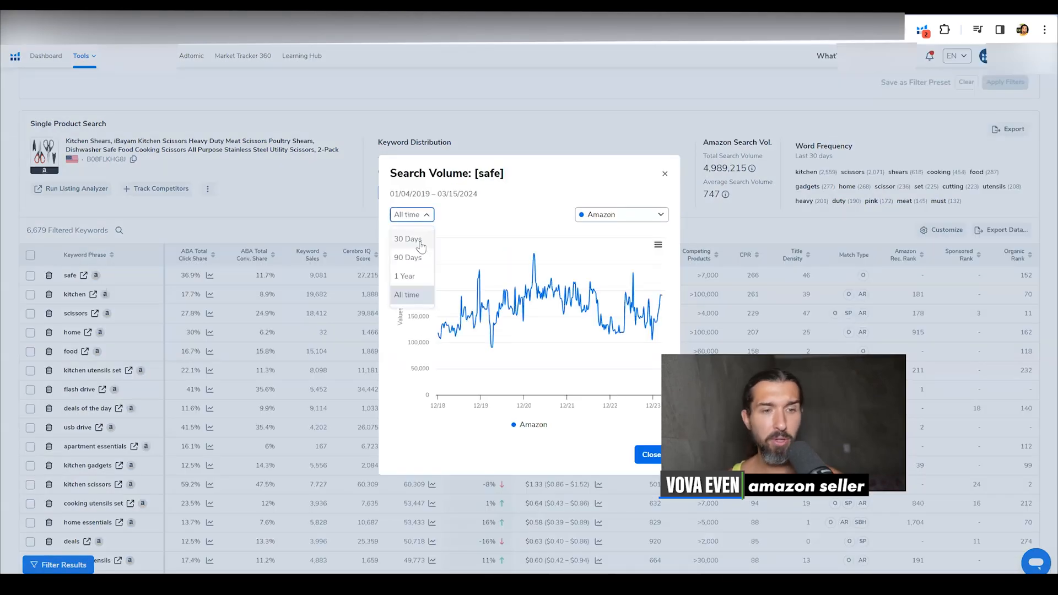